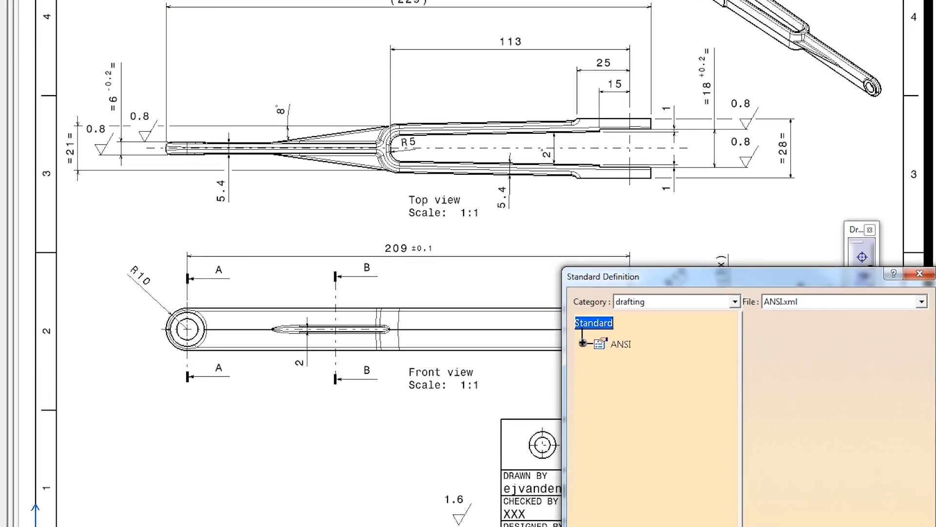
Expand the ANSI standard tree and list the available .xml standard files in the File dropdown.
{"action": "left_click", "coordinate": [714, 243]}
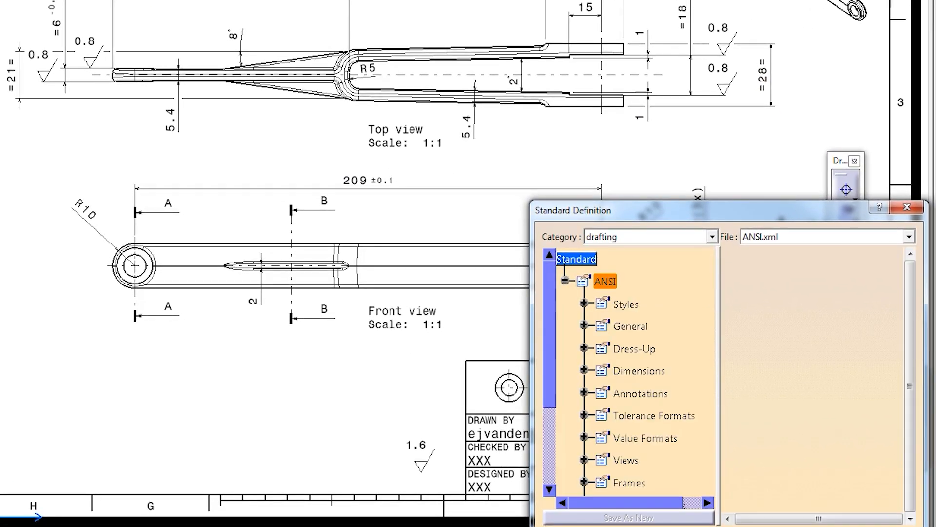
{"action": "left_click", "coordinate": [909, 236]}
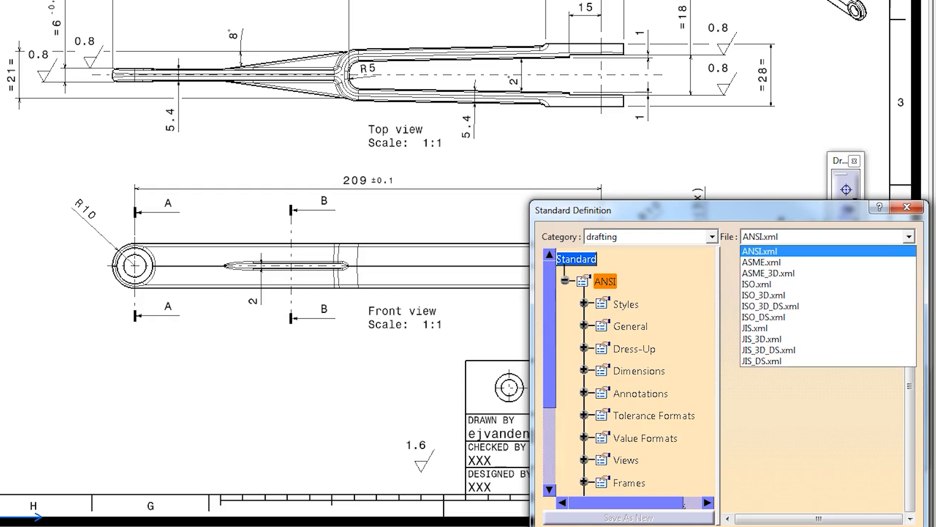